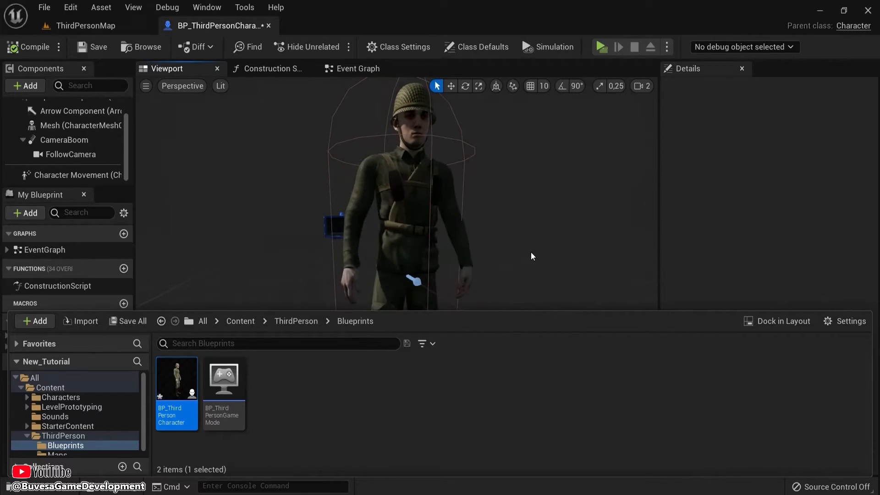
- In the character blueprint's Event Graph, add a Left Shift keyboard event node and remove it again
{"action": "left_click", "coordinate": [81, 125]}
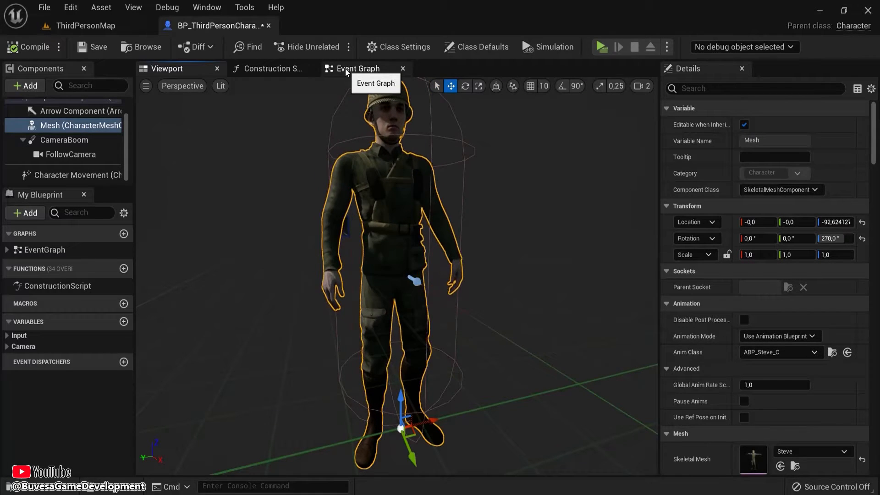
{"action": "left_click", "coordinate": [357, 68]}
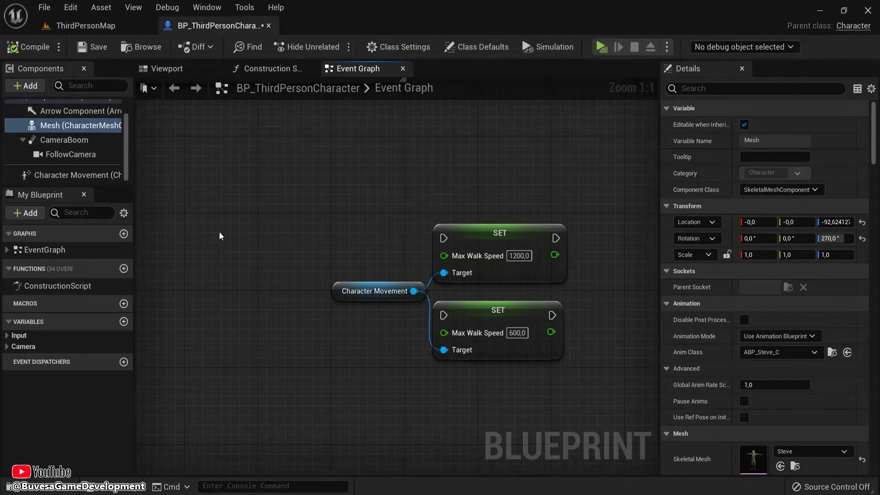
{"action": "mouse_move", "coordinate": [197, 279]}
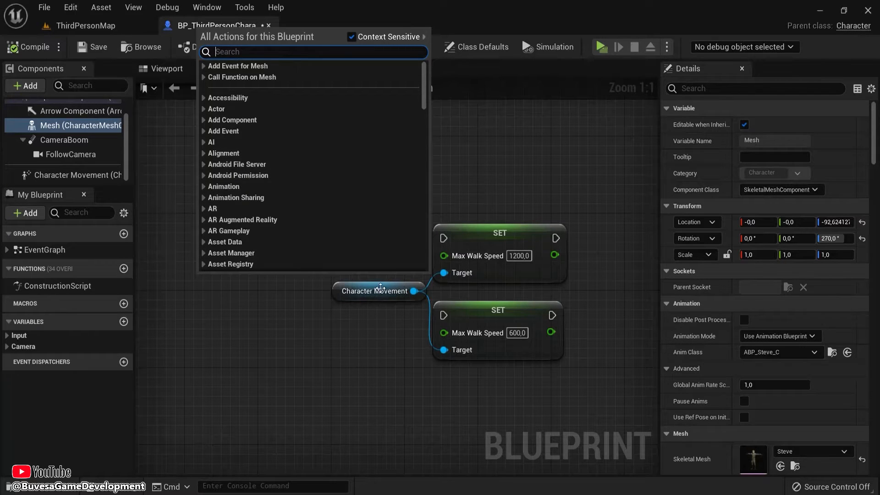
{"action": "type", "text": "s"}
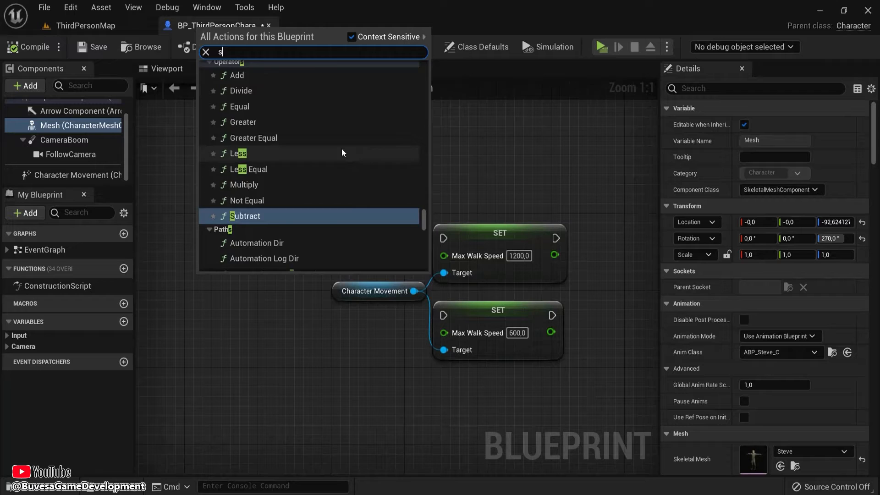
{"action": "type", "text": "shift key"}
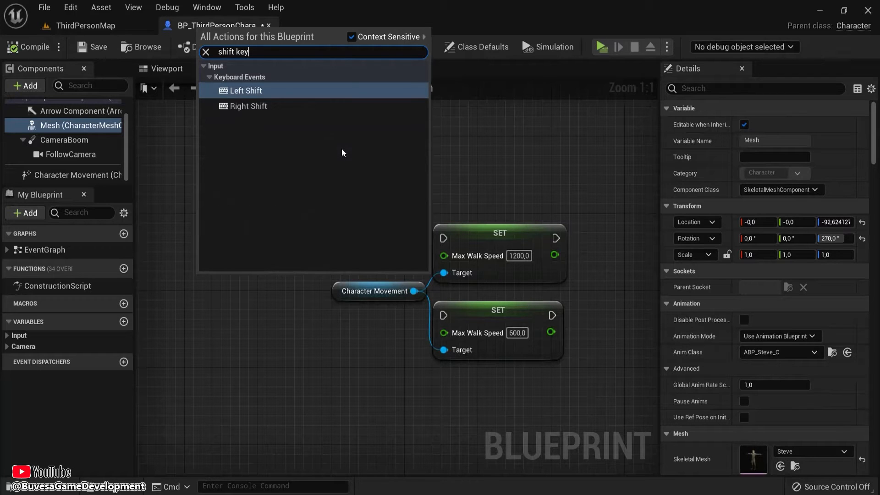
{"action": "left_click", "coordinate": [243, 91]}
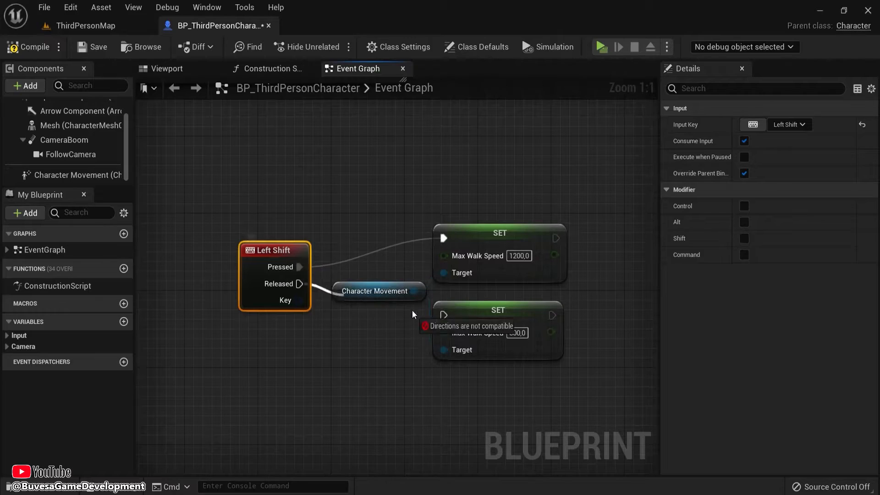
{"action": "left_click", "coordinate": [599, 47]}
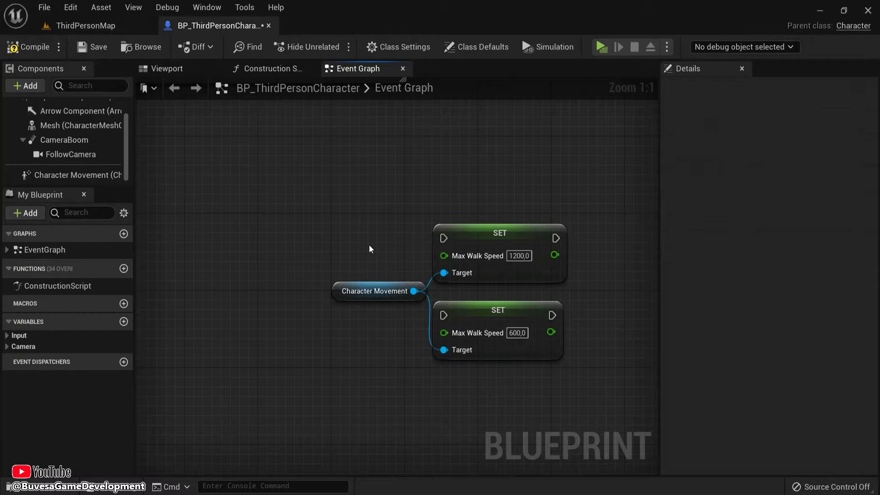
- Reach Edit > Project Settings and its Engine > Input page
{"action": "left_click", "coordinate": [69, 8]}
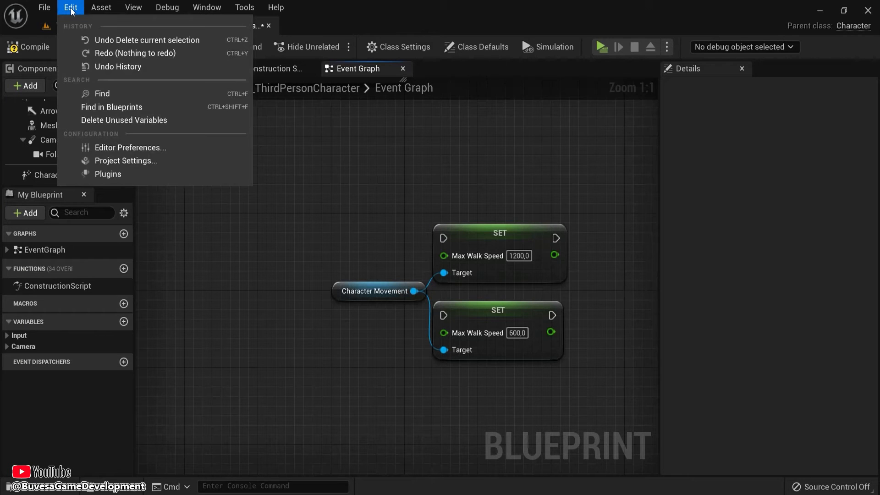
{"action": "left_click", "coordinate": [125, 160]}
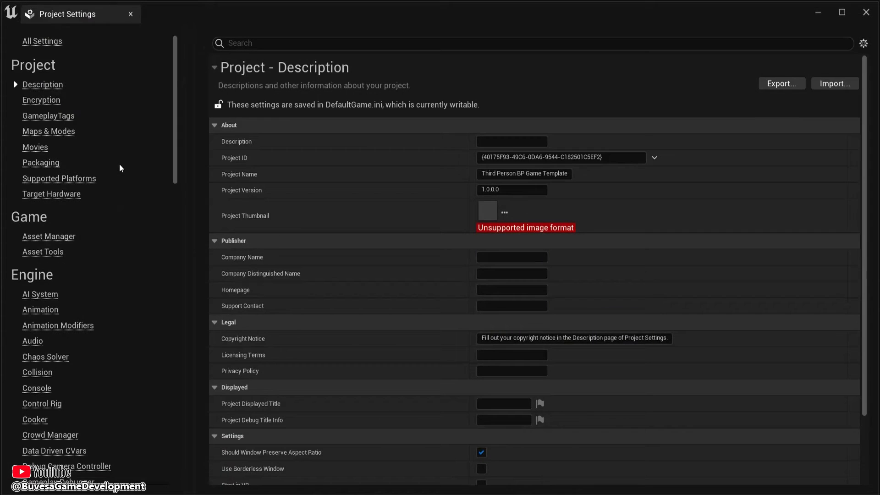
{"action": "scroll", "scroll_direction": "down", "scroll_amount": 3}
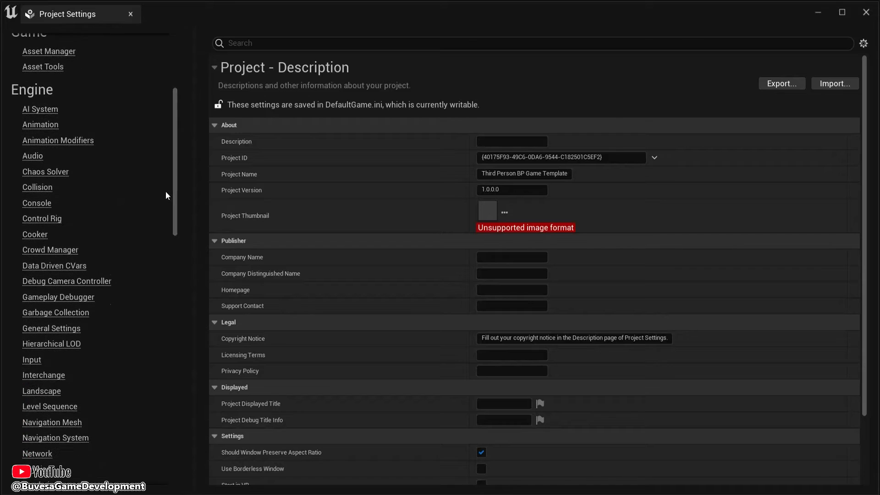
{"action": "left_click", "coordinate": [31, 360]}
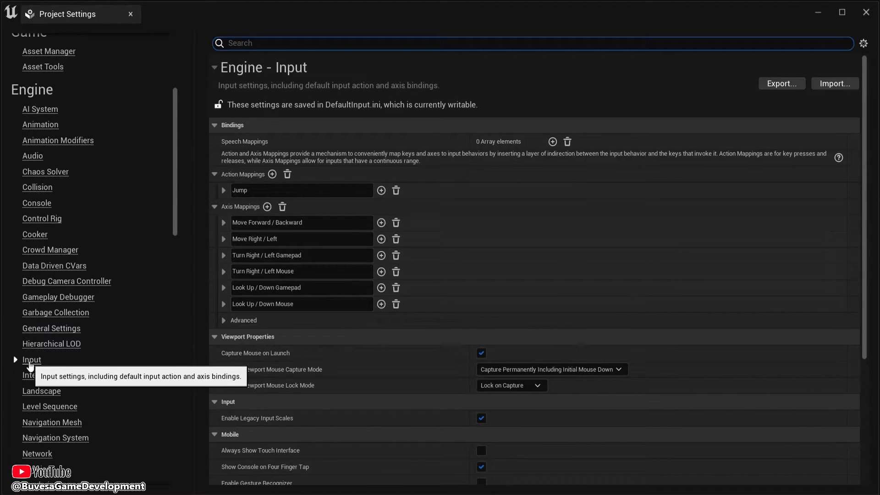
- Inspect the existing Axis Mappings, including the Move Right / Left keys, leaving them unchanged
{"action": "left_click", "coordinate": [224, 206]}
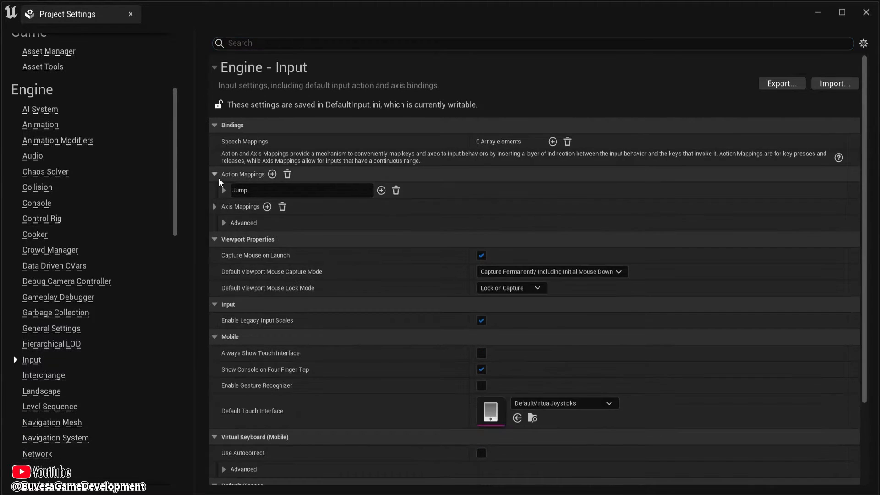
{"action": "left_click", "coordinate": [213, 174]}
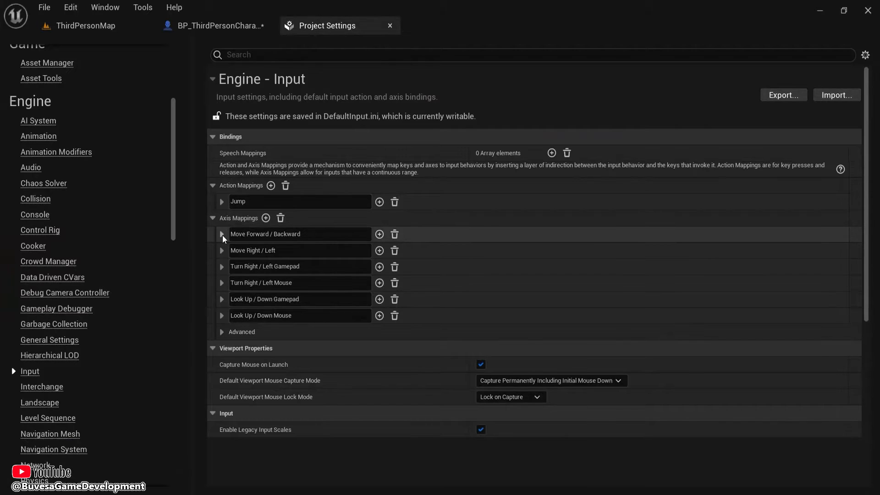
{"action": "left_click", "coordinate": [221, 234]}
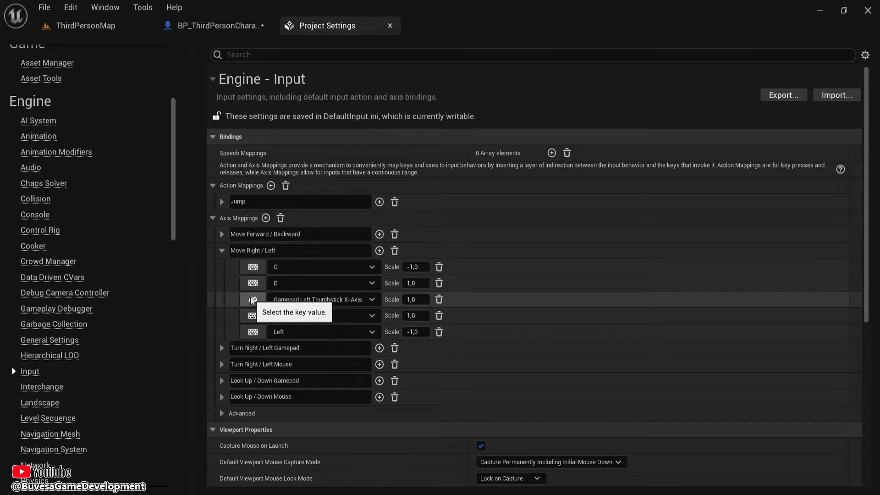
{"action": "left_click", "coordinate": [221, 250]}
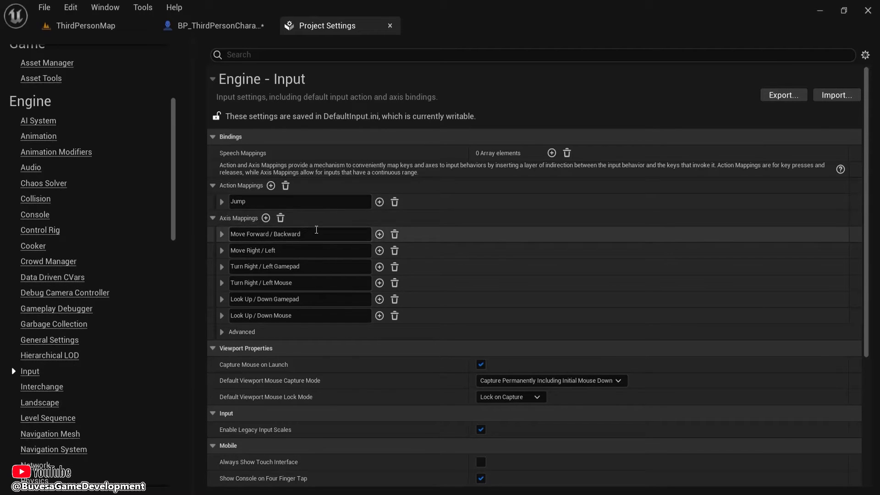
{"action": "mouse_move", "coordinate": [262, 241]}
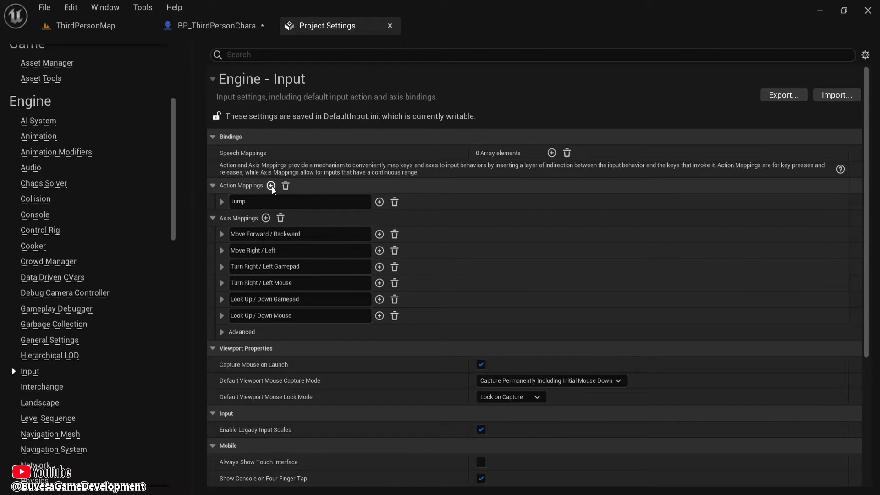
- Add a new action mapping named Sprint bound to Left Shift
{"action": "left_click", "coordinate": [271, 186]}
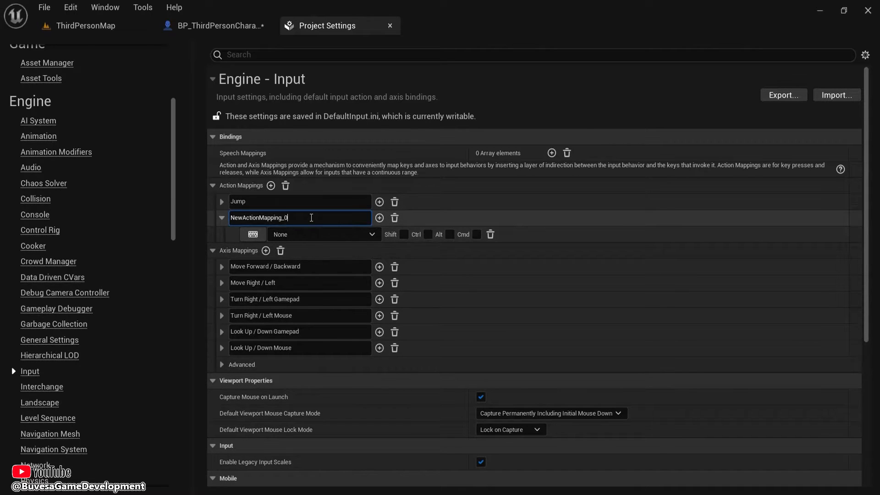
{"action": "type", "text": "Sprint"}
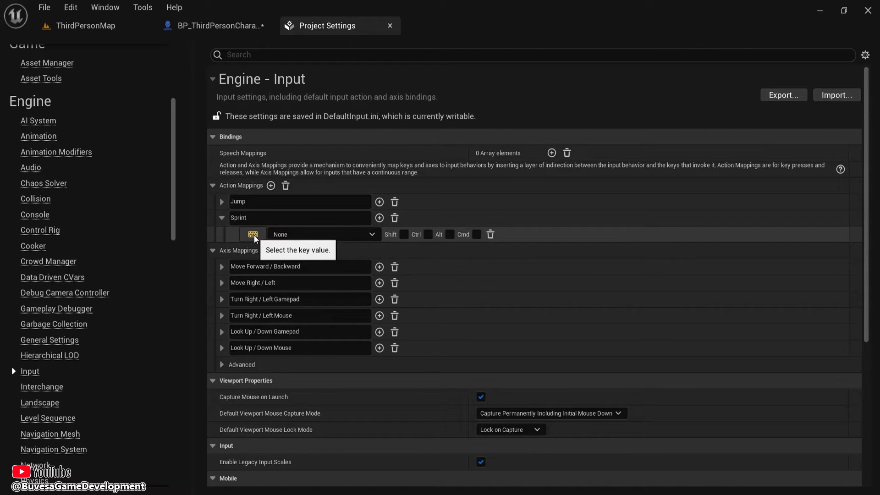
{"action": "left_click", "coordinate": [253, 233]}
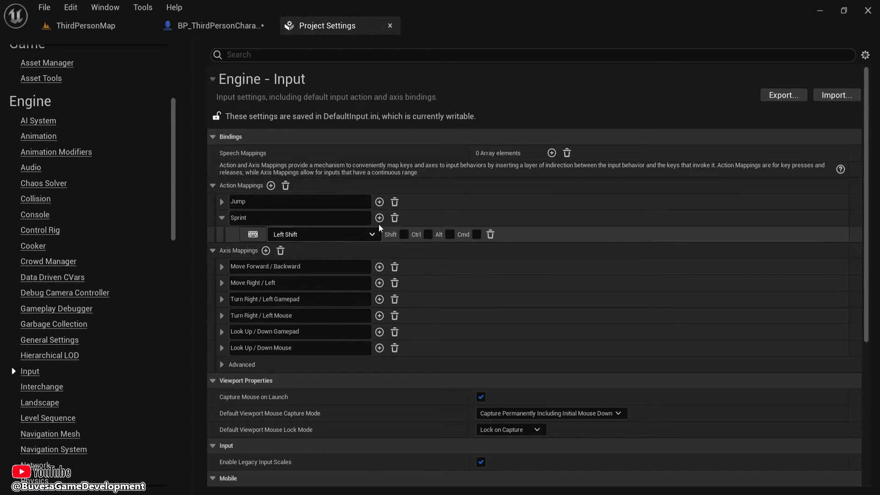
{"action": "mouse_move", "coordinate": [379, 218]}
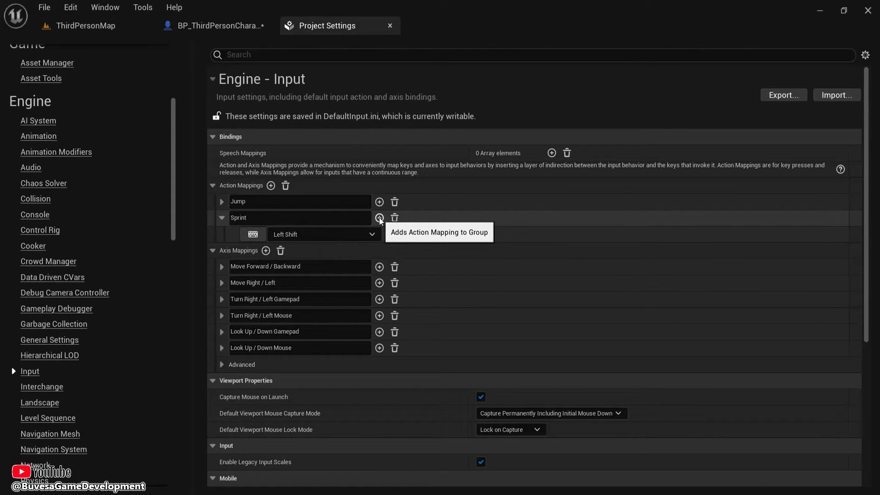
- Bind Right Shift as Sprint's second key and add a third key slot
{"action": "left_click", "coordinate": [379, 218]}
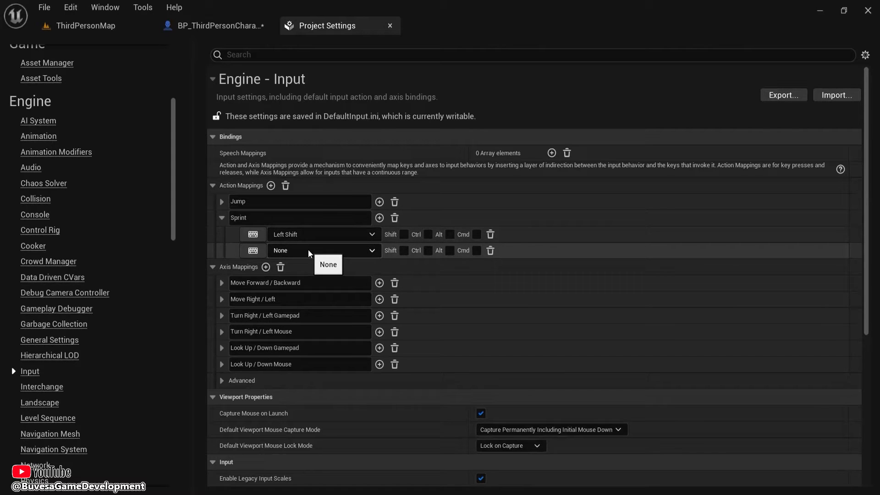
{"action": "left_click", "coordinate": [324, 251]}
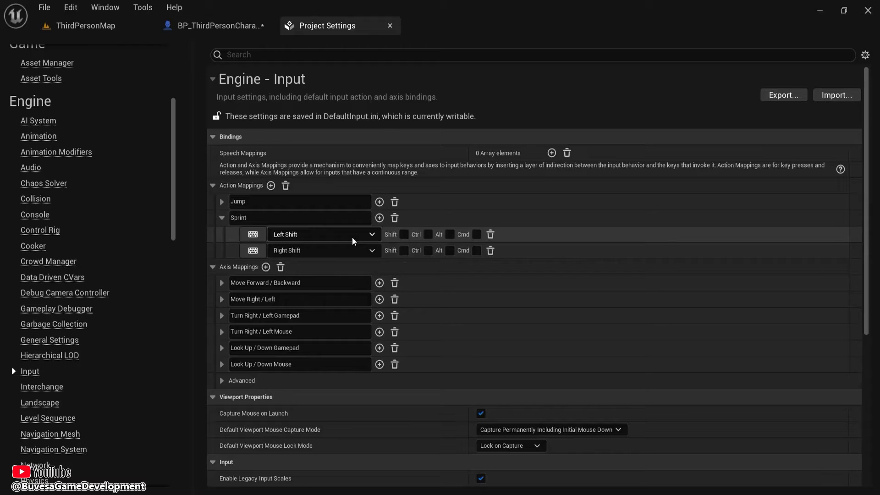
{"action": "left_click", "coordinate": [378, 218]}
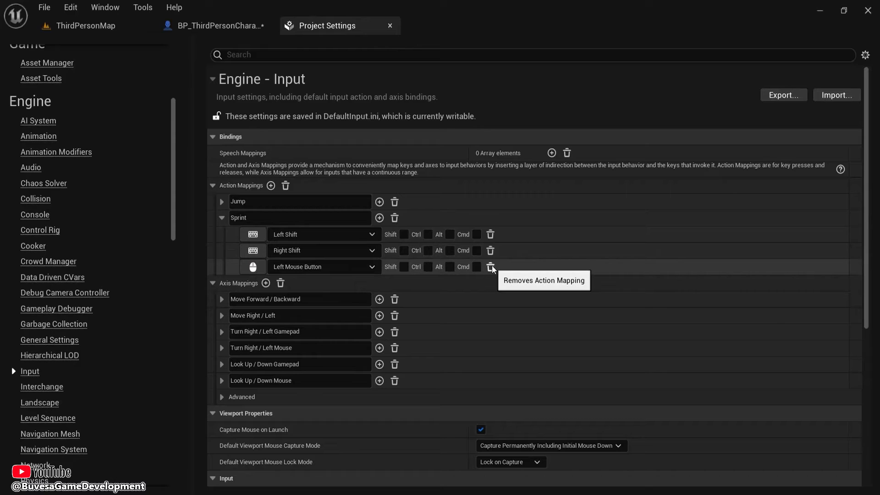
- Browse the third Sprint key's Gamepad choices, then remove that unused entry
{"action": "left_click", "coordinate": [489, 266]}
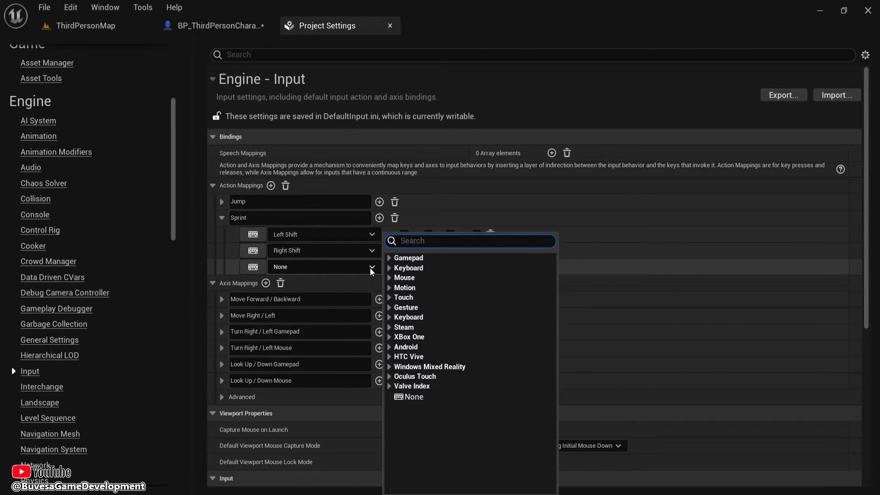
{"action": "mouse_move", "coordinate": [404, 276]}
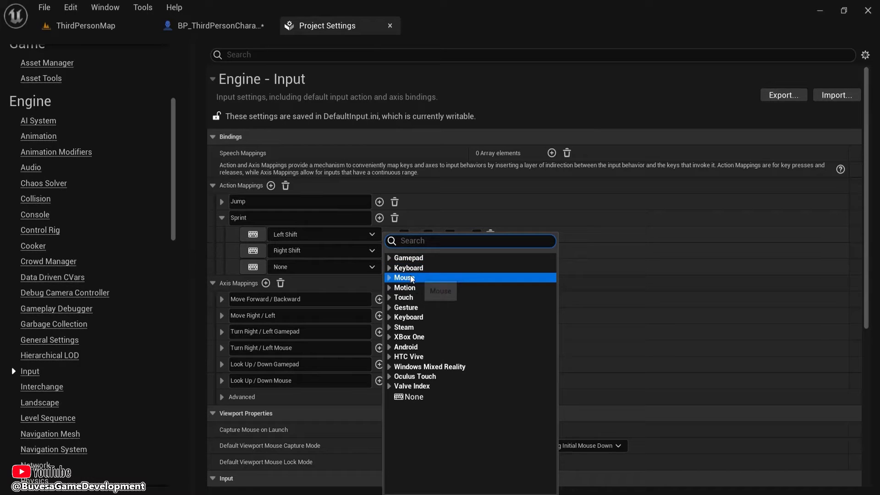
{"action": "mouse_move", "coordinate": [408, 337]}
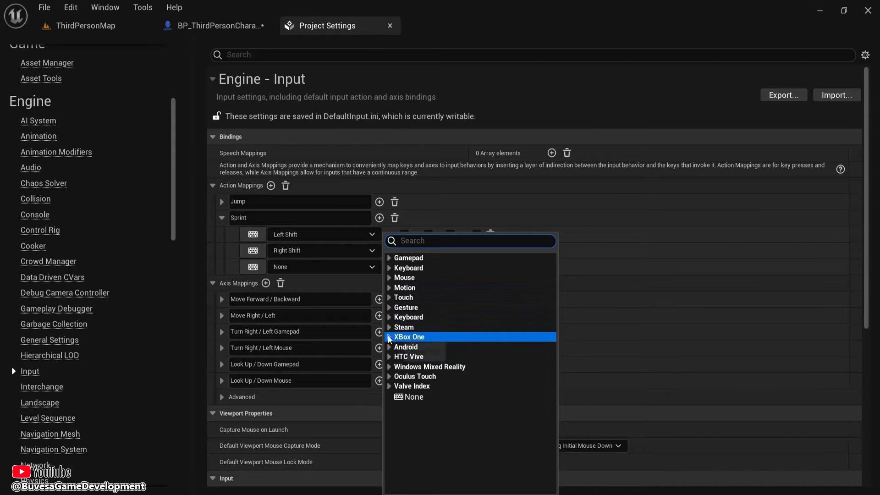
{"action": "left_click", "coordinate": [390, 336]}
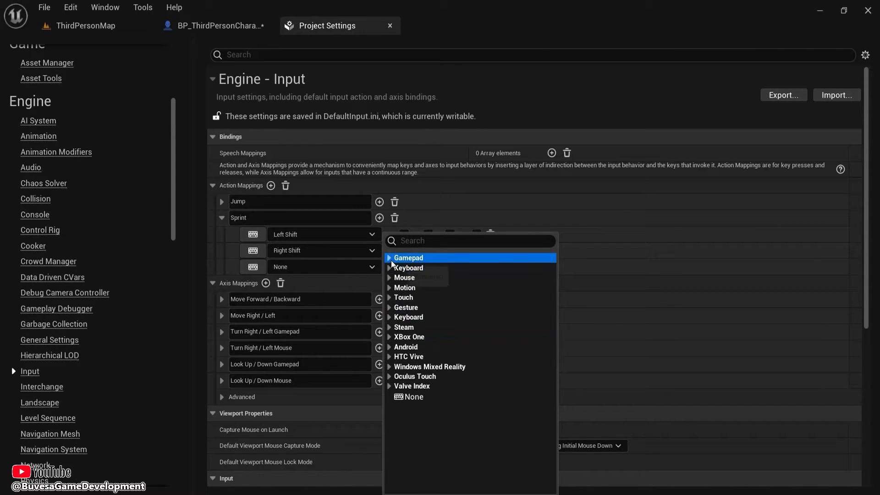
{"action": "left_click", "coordinate": [408, 257]}
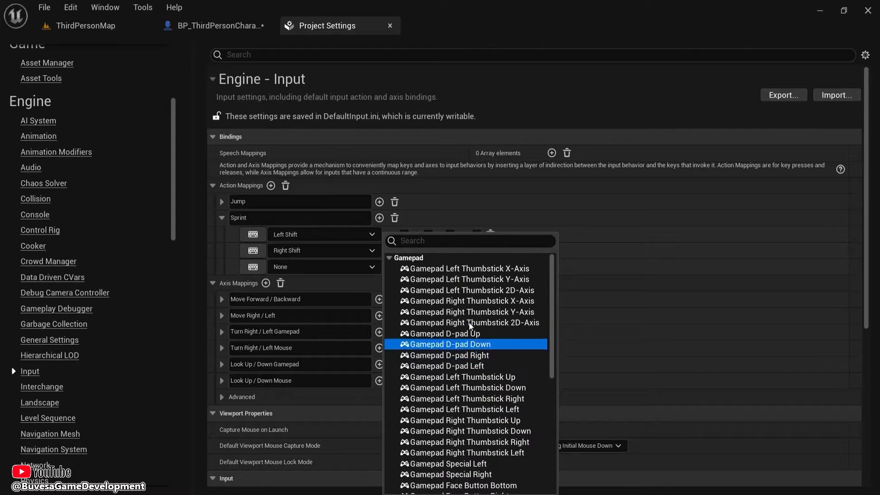
{"action": "scroll", "scroll_direction": "down", "scroll_amount": 3}
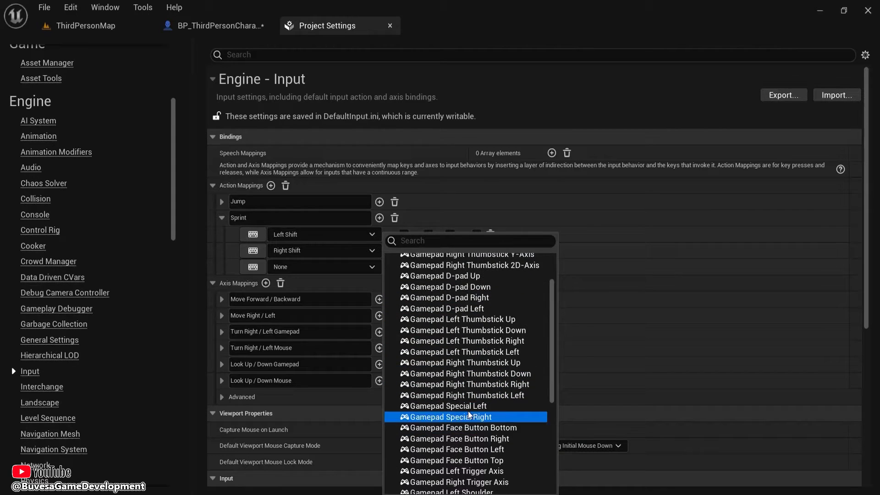
{"action": "left_click", "coordinate": [449, 406]}
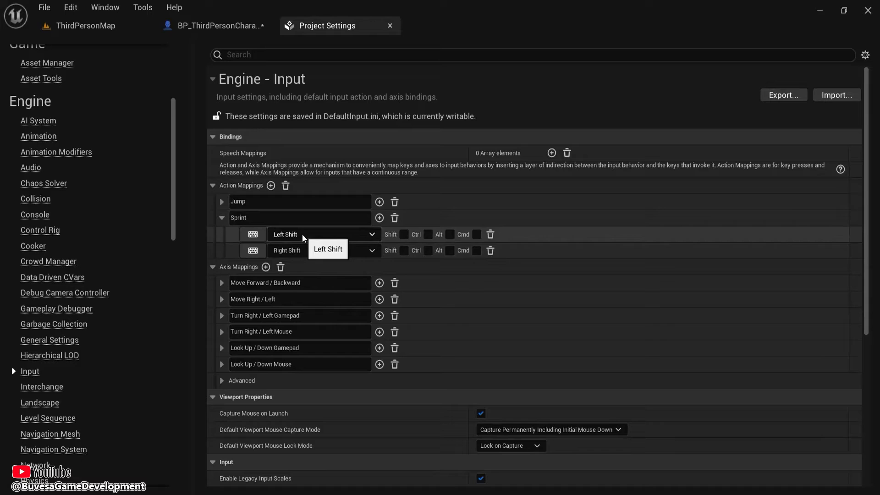
- Add the InputAction Sprint event, wiring Pressed to the 1200 speed set and Released to the 600 set
{"action": "left_click", "coordinate": [214, 25]}
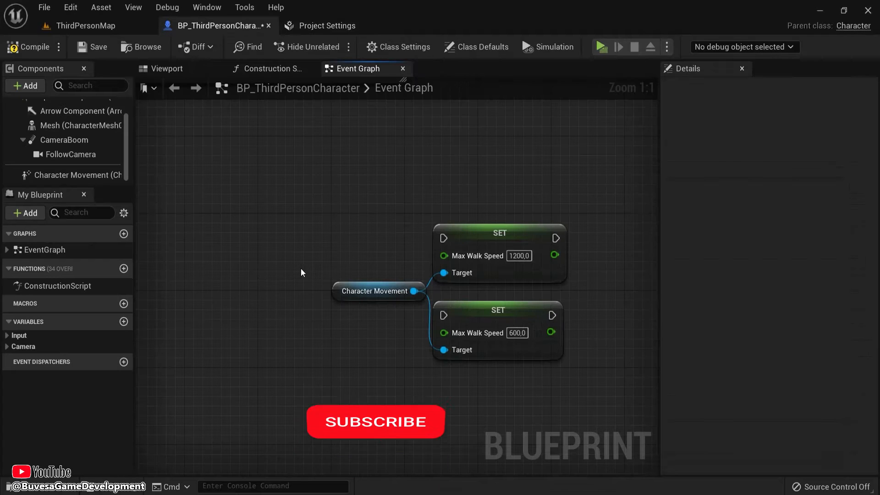
{"action": "type", "text": "sprint"}
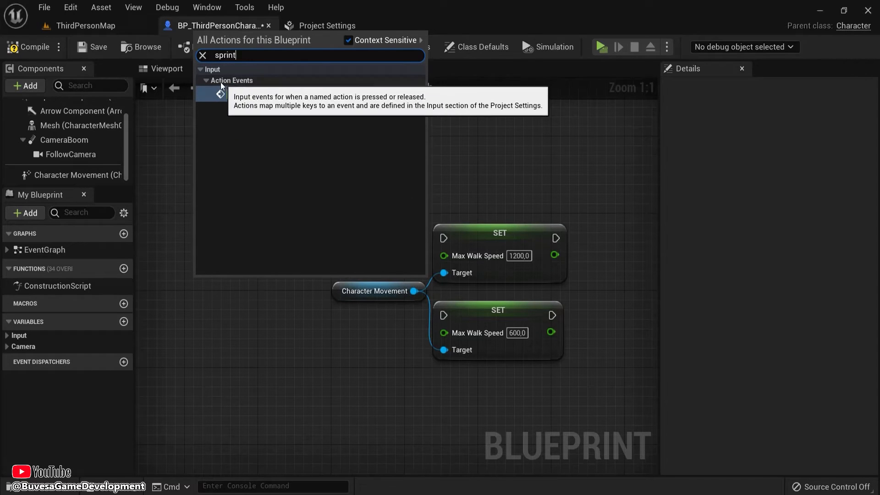
{"action": "left_click", "coordinate": [220, 93]}
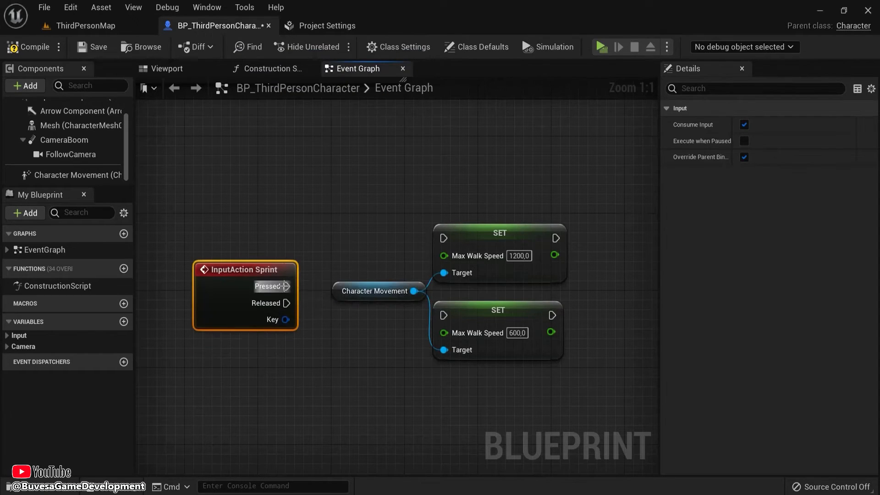
{"action": "left_click_drag", "start_coordinate": [287, 303], "coordinate": [432, 316]}
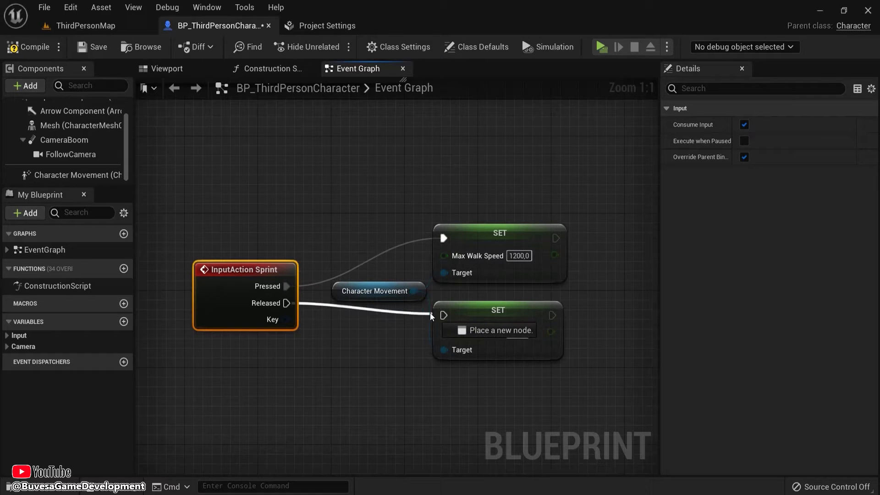
{"action": "left_click", "coordinate": [600, 47]}
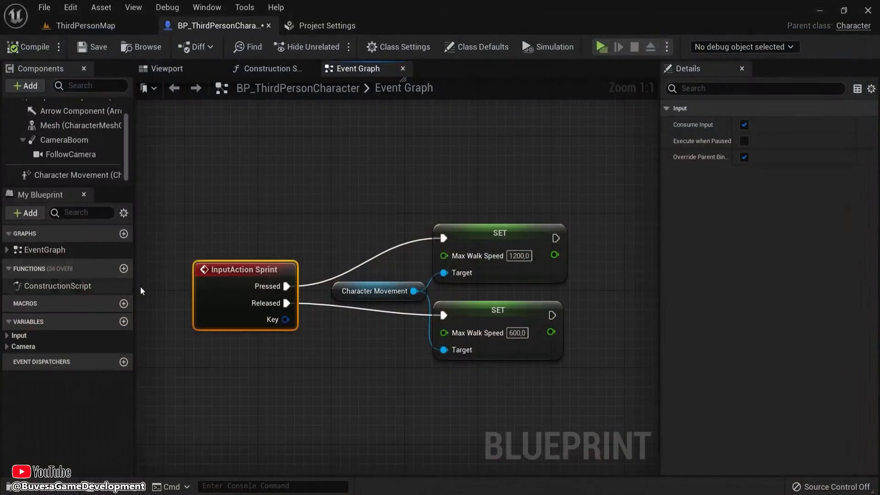
{"action": "left_click", "coordinate": [327, 25]}
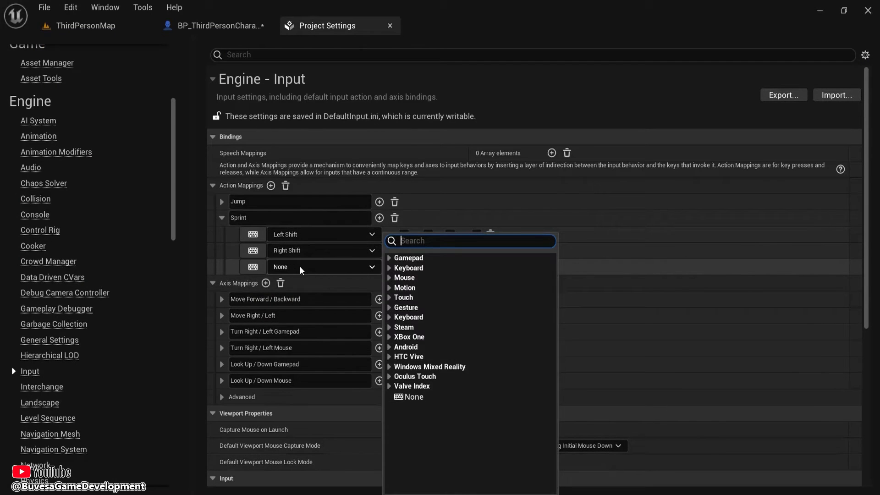
- Browse the Android key category for Sprint's empty third key slot
{"action": "left_click", "coordinate": [403, 287]}
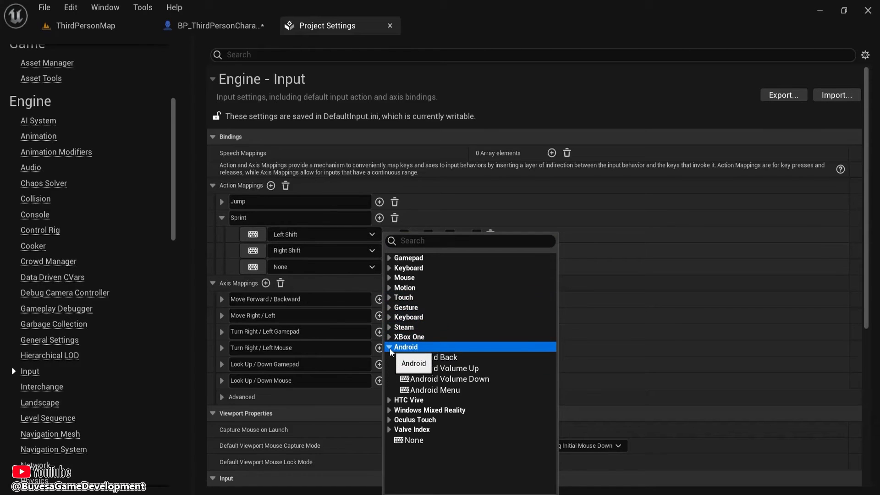
{"action": "left_click", "coordinate": [390, 346]}
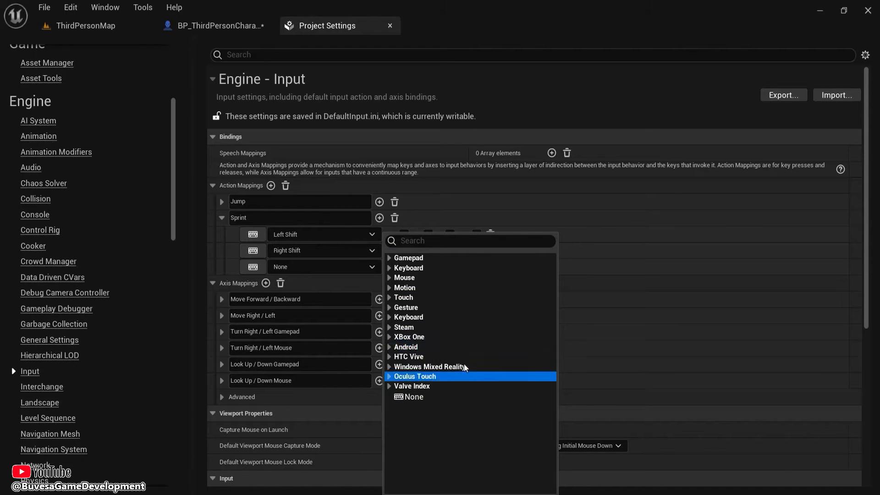
{"action": "mouse_move", "coordinate": [323, 266]}
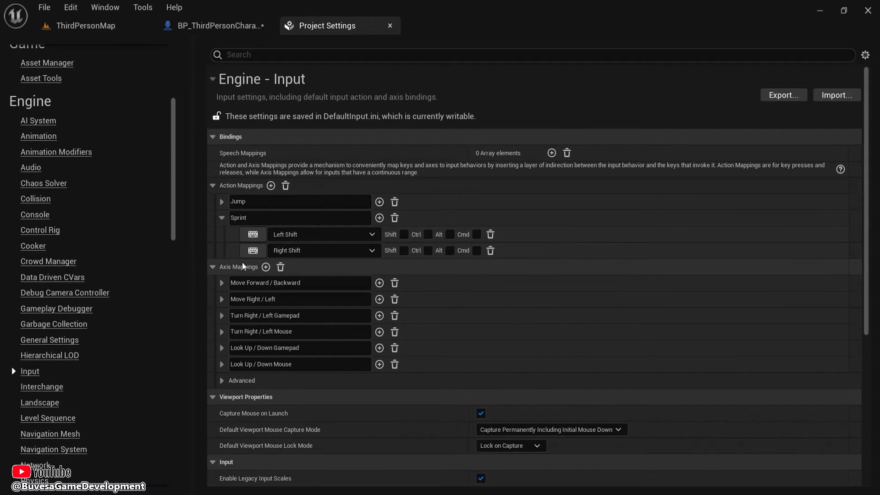
- Expand the movement axis mappings and add a W key at scale 1.0 to Move Forward / Backward
{"action": "left_click", "coordinate": [221, 299]}
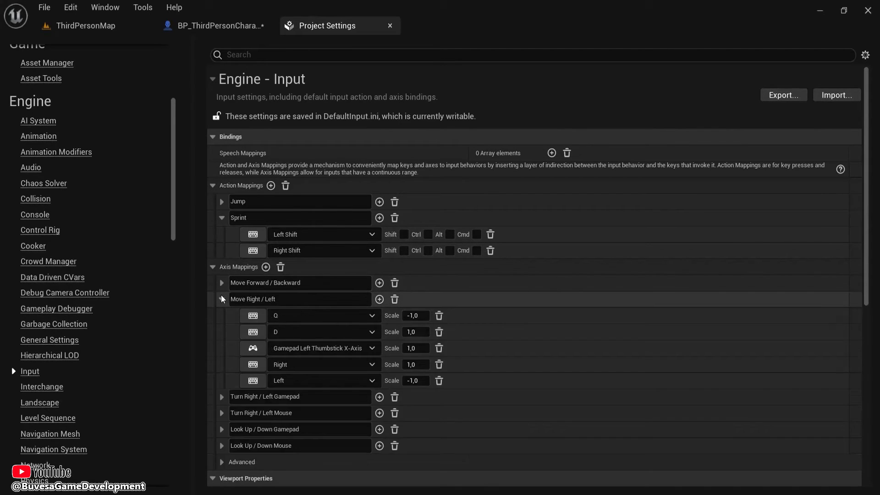
{"action": "left_click", "coordinate": [221, 283]}
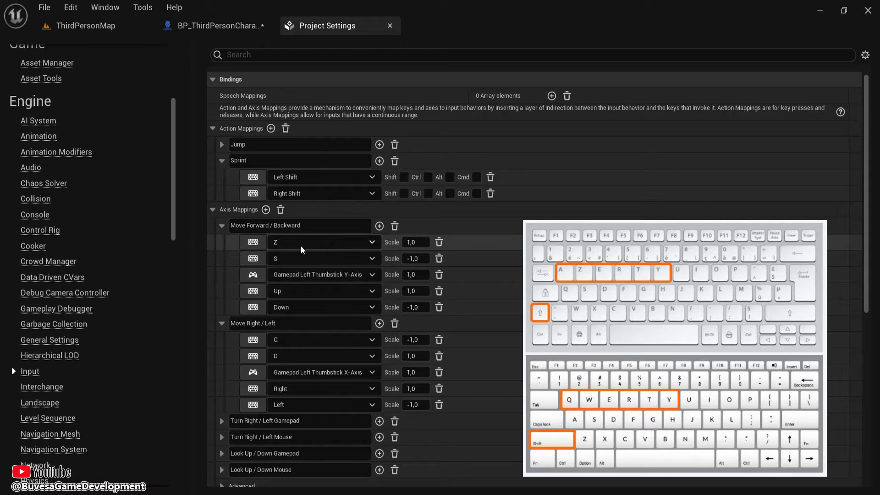
{"action": "scroll", "scroll_direction": "down", "scroll_amount": 3}
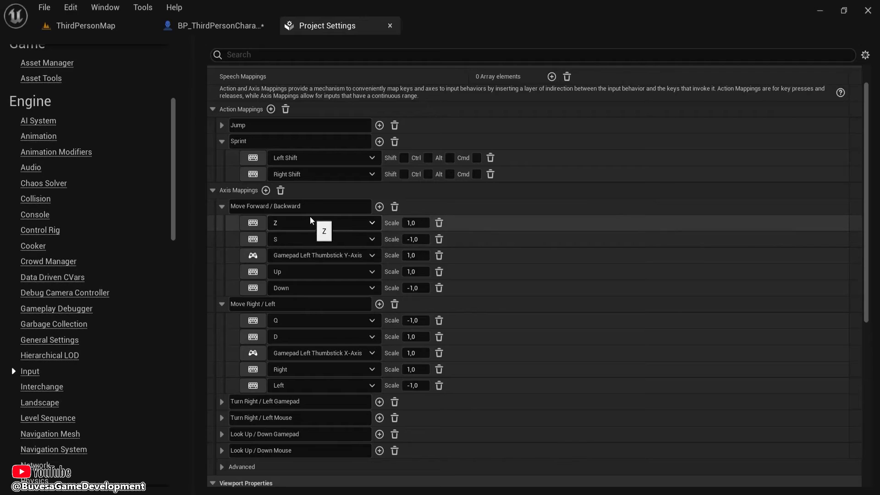
{"action": "left_click", "coordinate": [378, 207]}
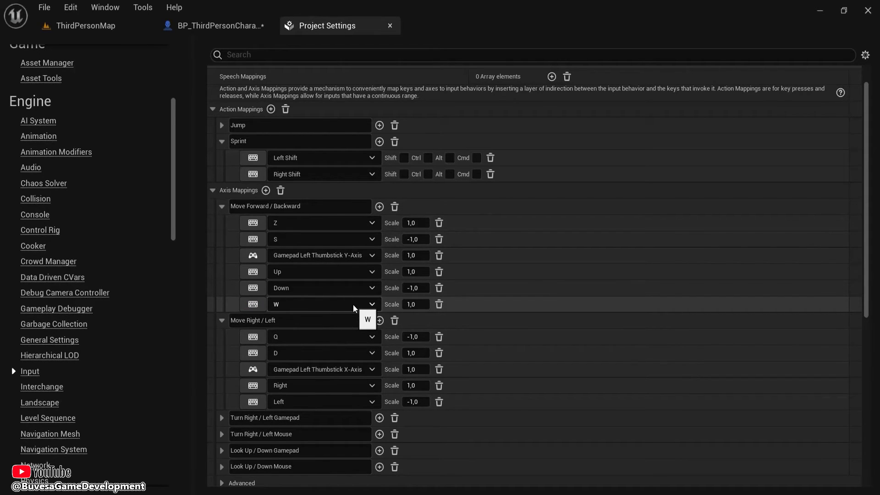
{"action": "mouse_move", "coordinate": [280, 222]}
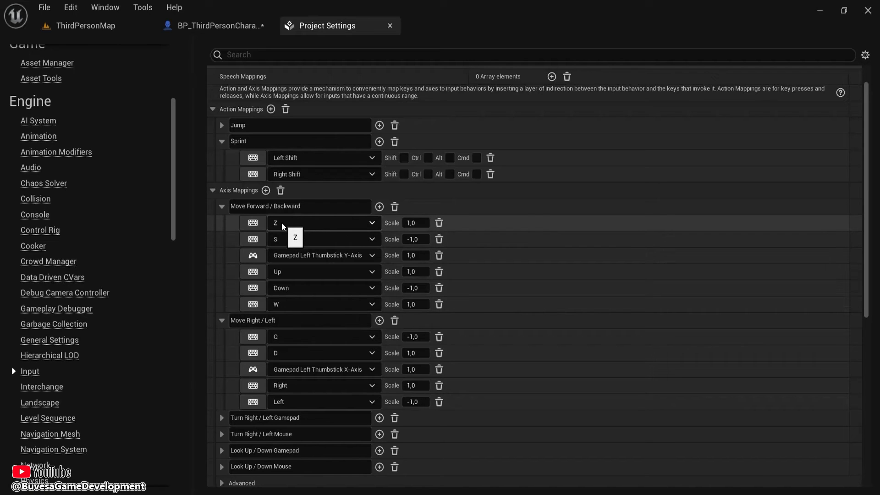
{"action": "mouse_move", "coordinate": [291, 287]}
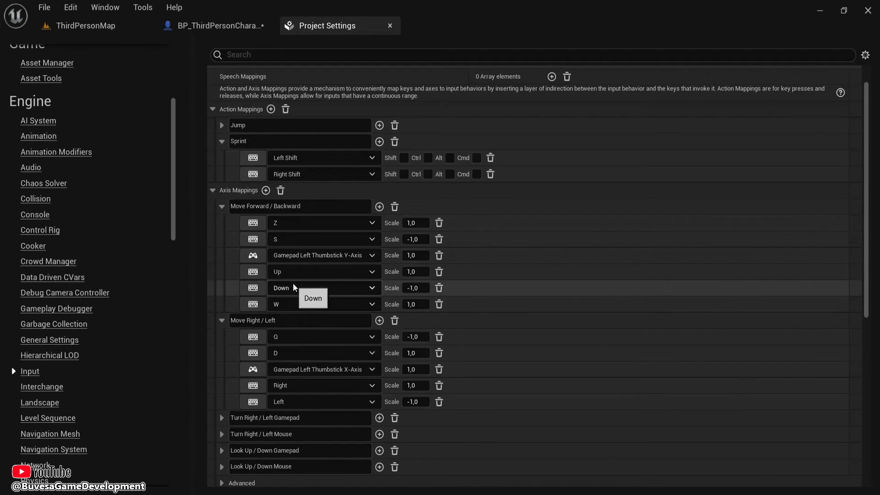
{"action": "left_click", "coordinate": [217, 25]}
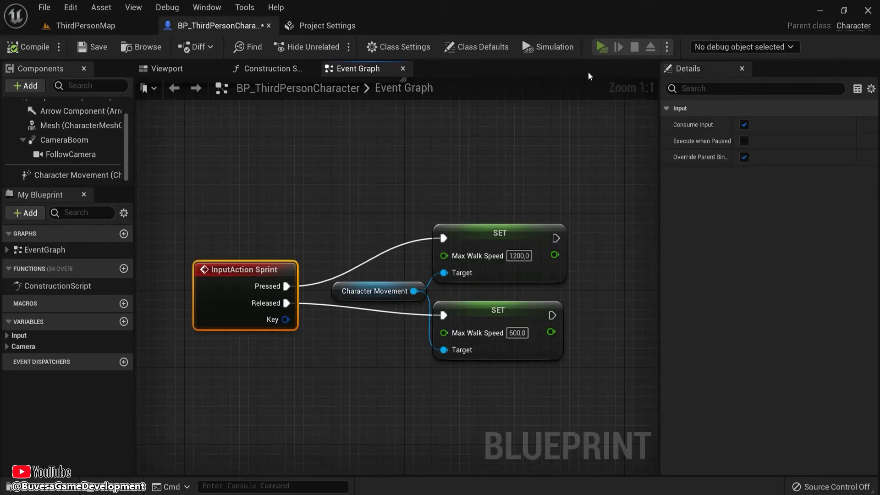
{"action": "left_click", "coordinate": [601, 47]}
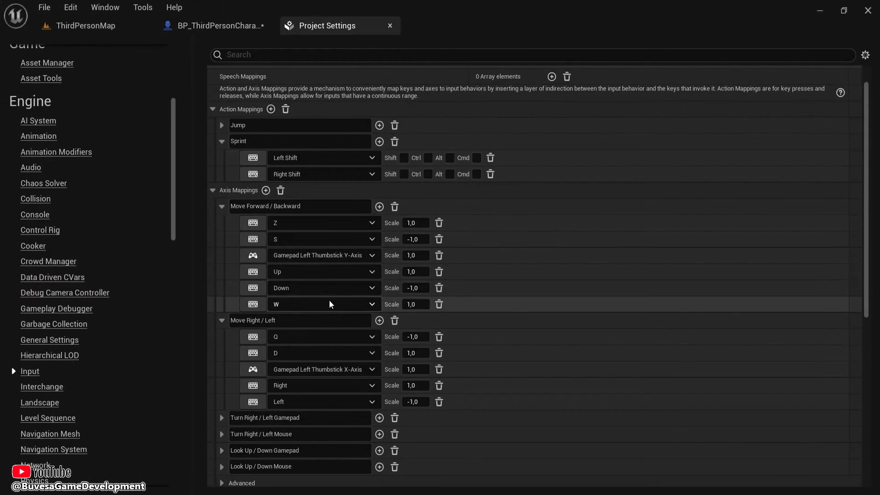
{"action": "mouse_move", "coordinate": [279, 304]}
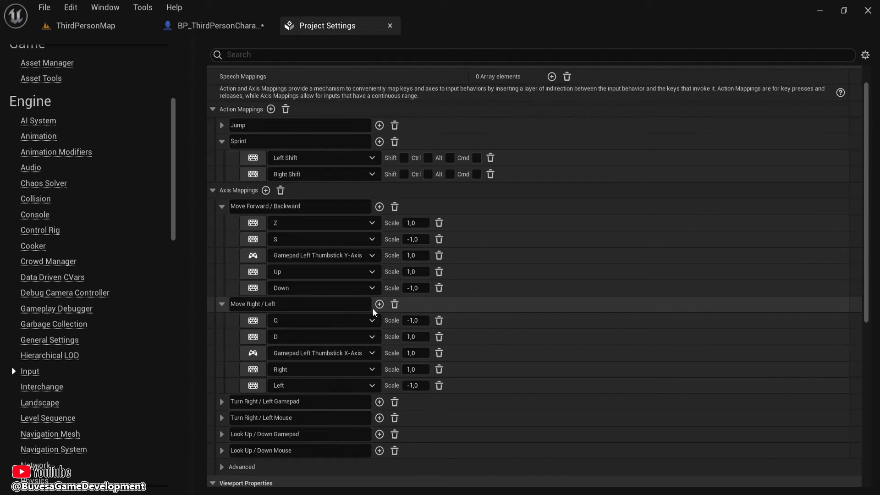
- Remove the added A key from Move Right / Left and collapse the Axis Mappings group
{"action": "left_click", "coordinate": [378, 303]}
{"action": "type", "text": "-1"}
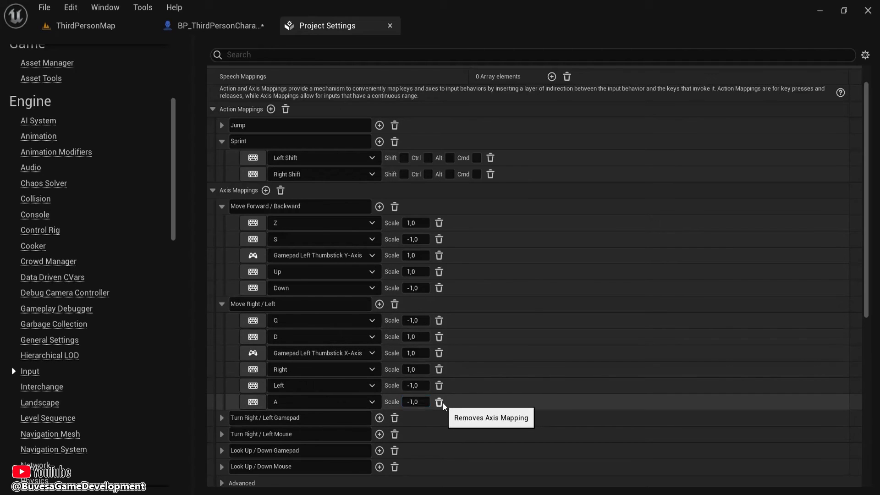
{"action": "left_click", "coordinate": [438, 402]}
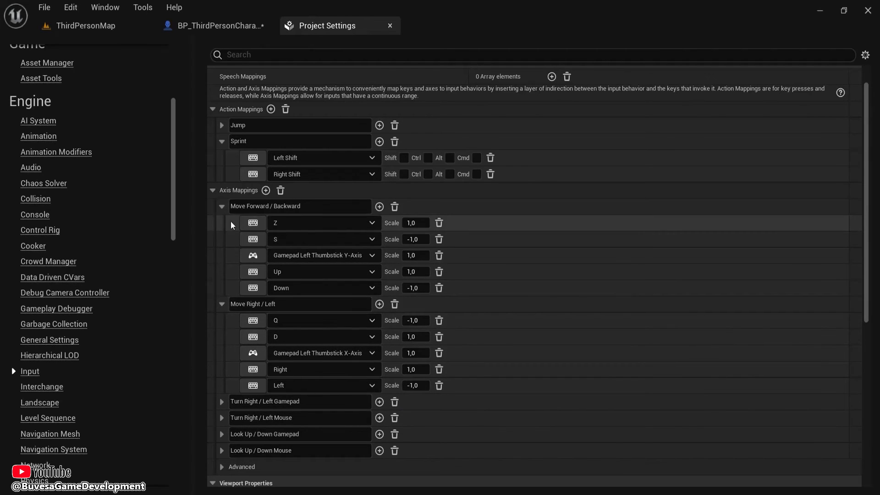
{"action": "left_click", "coordinate": [221, 206]}
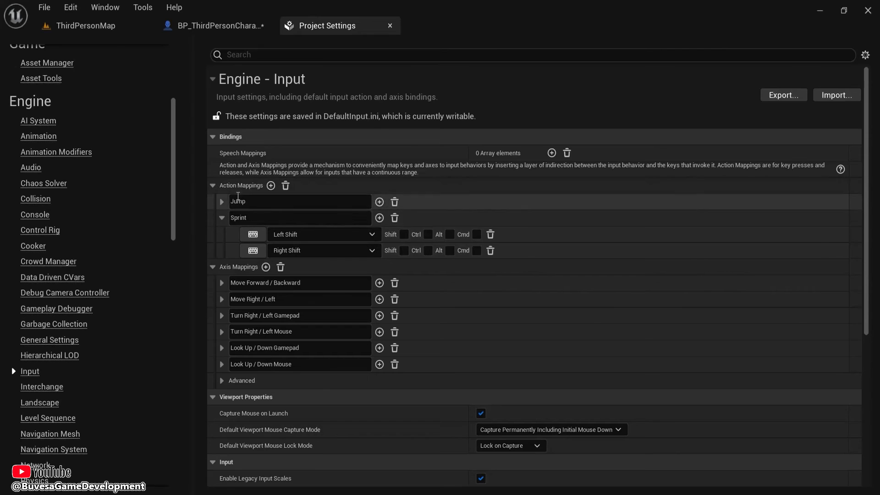
{"action": "mouse_move", "coordinate": [297, 242]}
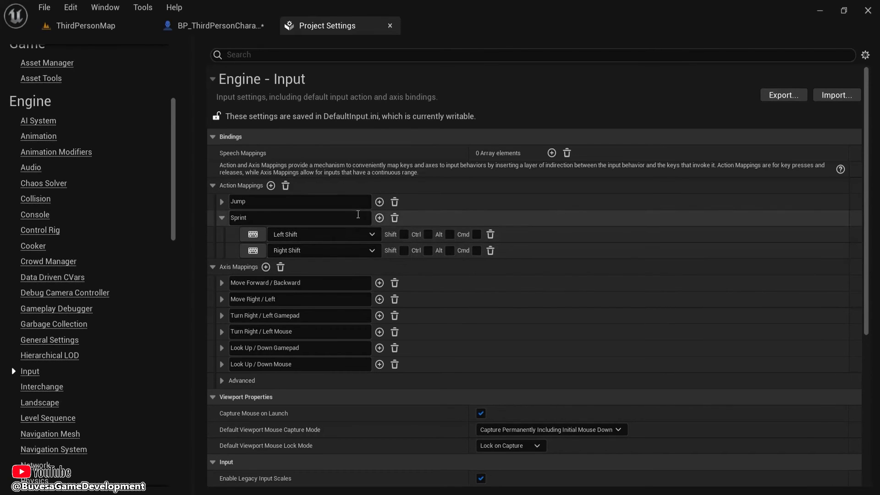
{"action": "left_click", "coordinate": [222, 267]}
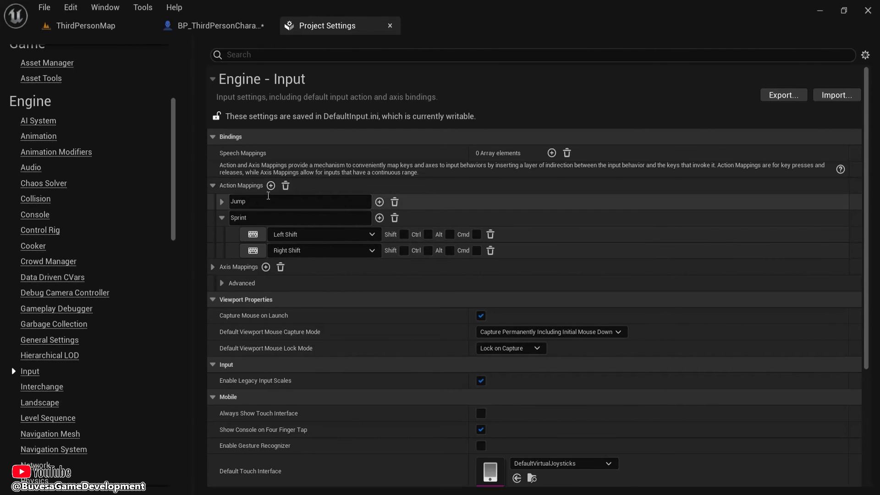
{"action": "left_click", "coordinate": [213, 26]}
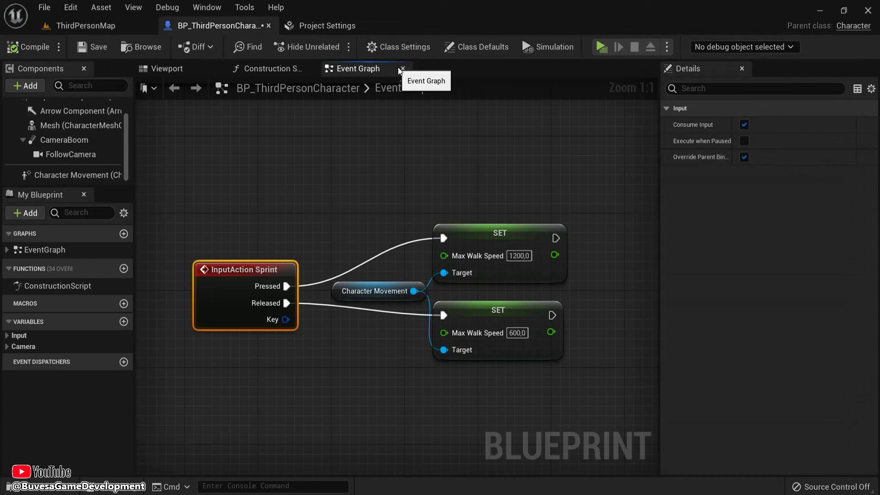
{"action": "left_click", "coordinate": [600, 47]}
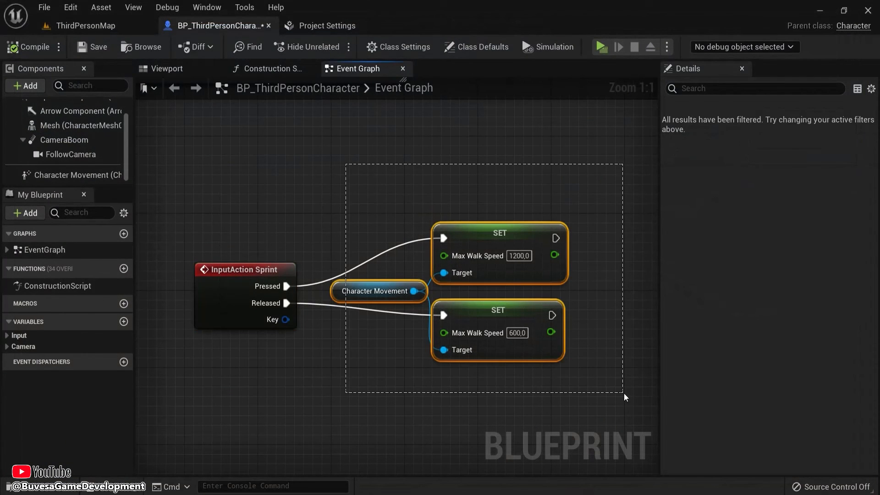
{"action": "scroll", "scroll_direction": "down", "scroll_amount": 3}
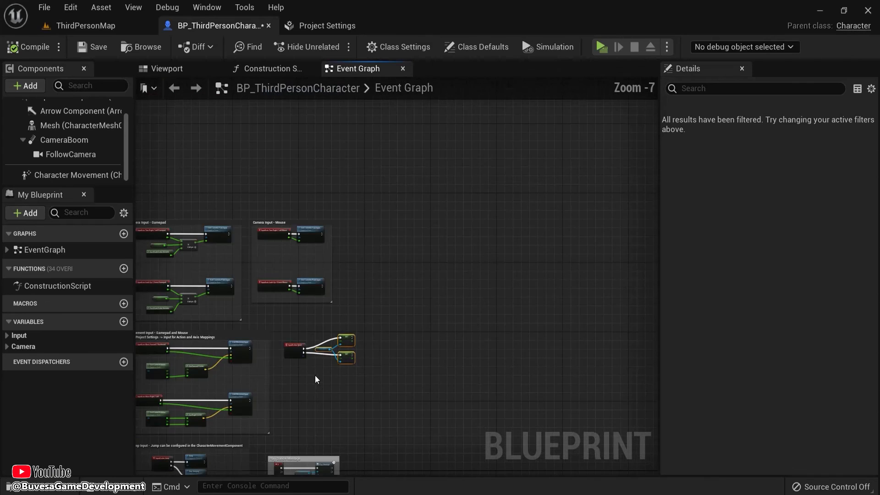
{"action": "scroll", "scroll_direction": "up", "scroll_amount": 3}
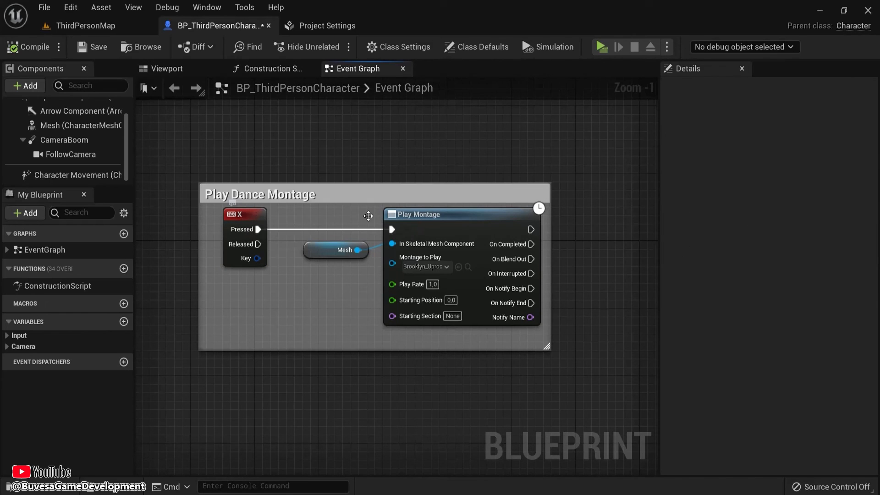
{"action": "left_click", "coordinate": [327, 26]}
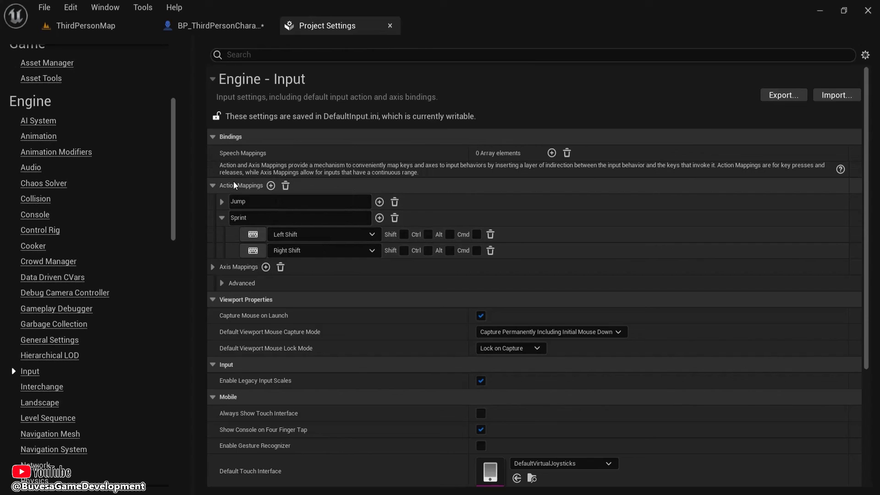
{"action": "mouse_move", "coordinate": [271, 185]}
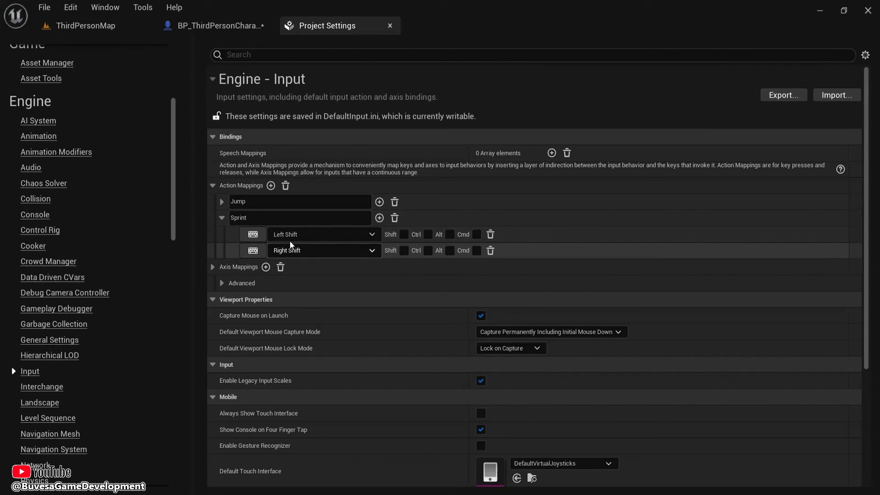
{"action": "left_click", "coordinate": [213, 26]}
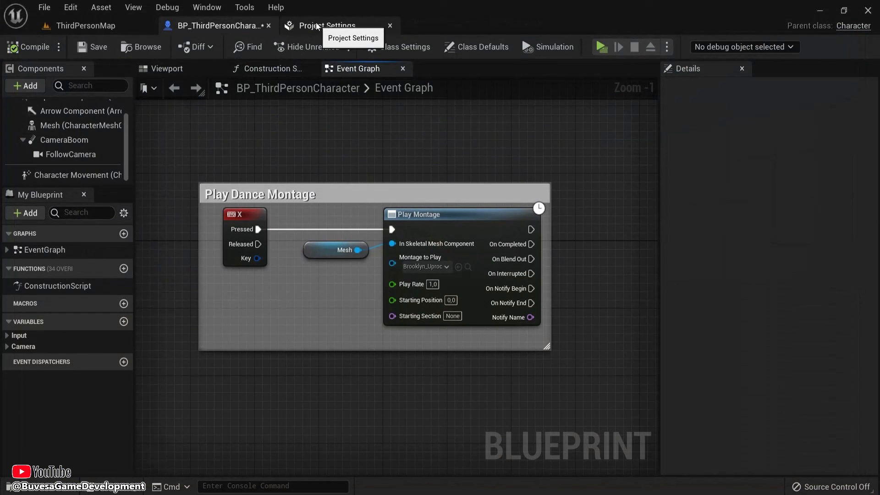
{"action": "left_click", "coordinate": [325, 26]}
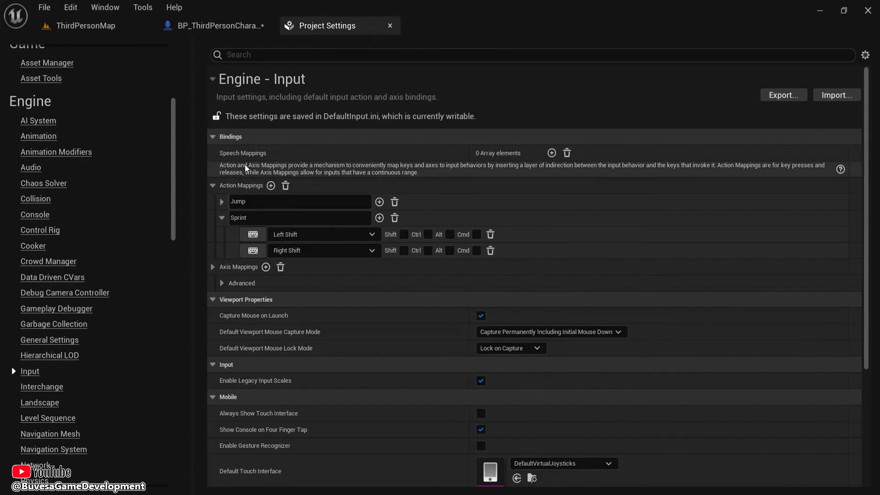